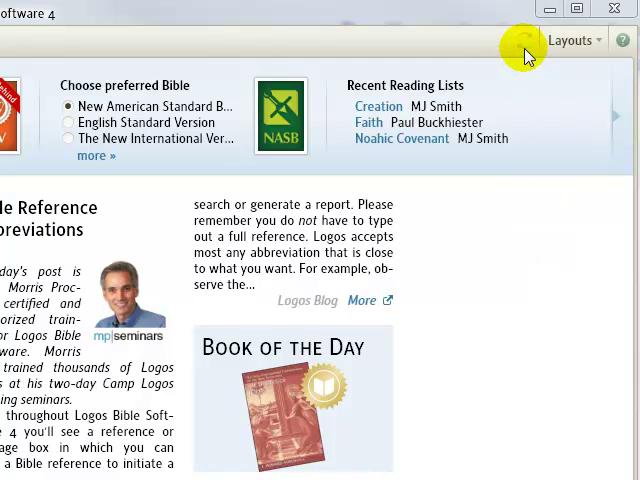
mouse_move(522, 42)
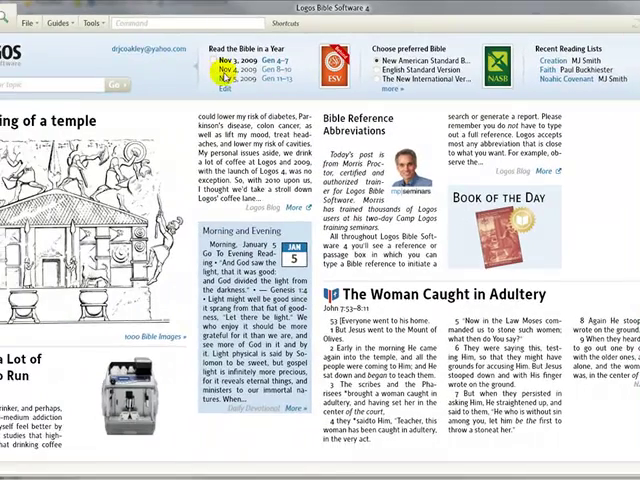
- Open the Library panel to find The Hebrew Bible: Andersen-Forbes Analyzed Text
click(58, 27)
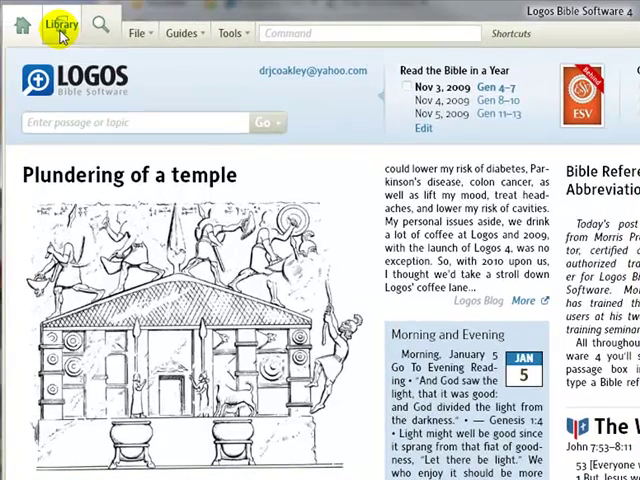
click(57, 27)
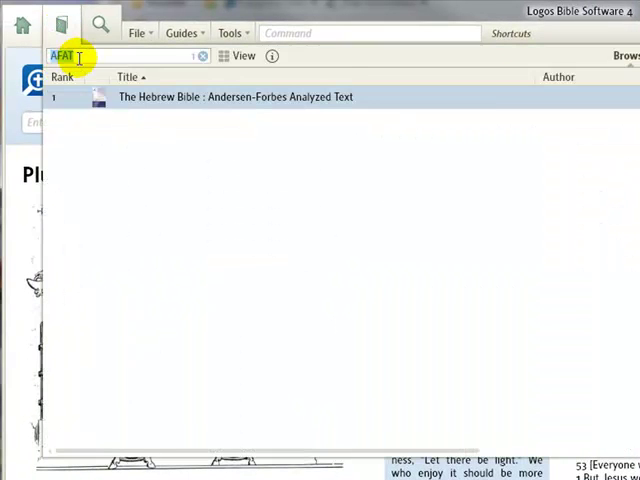
mouse_move(175, 96)
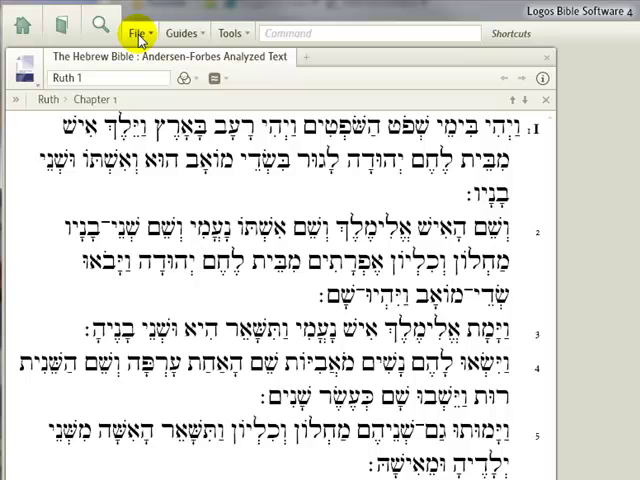
- Start a new visual filter and retitle the untitled filter MTSHebrewAFAT
click(138, 32)
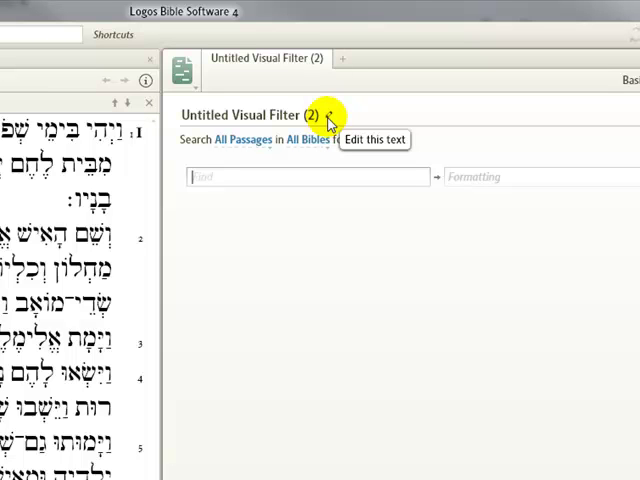
mouse_move(330, 120)
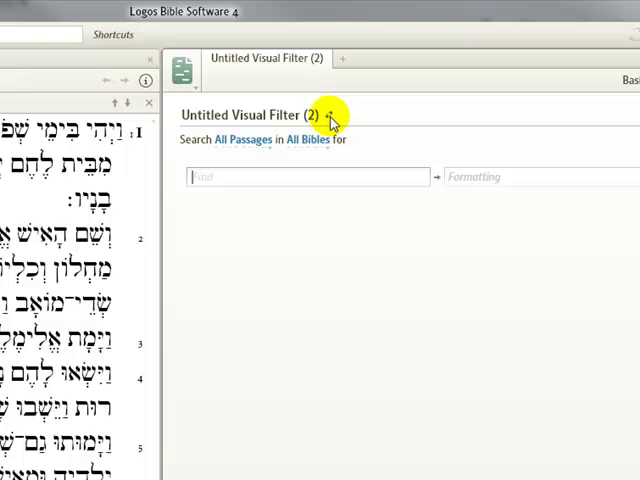
double_click(248, 114)
text(MTSHebre)
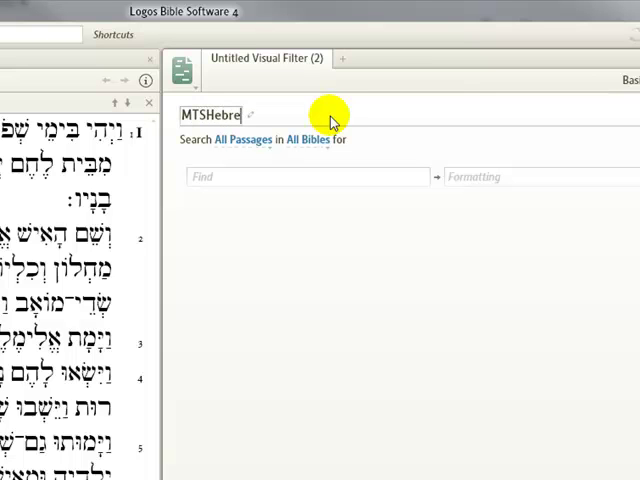
text(wAF)
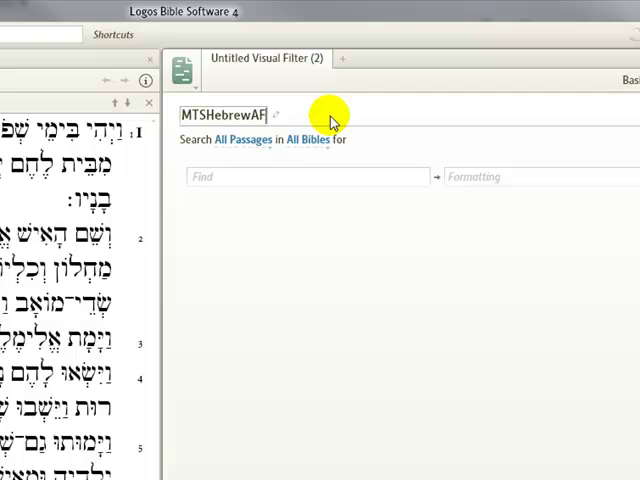
text(AT)
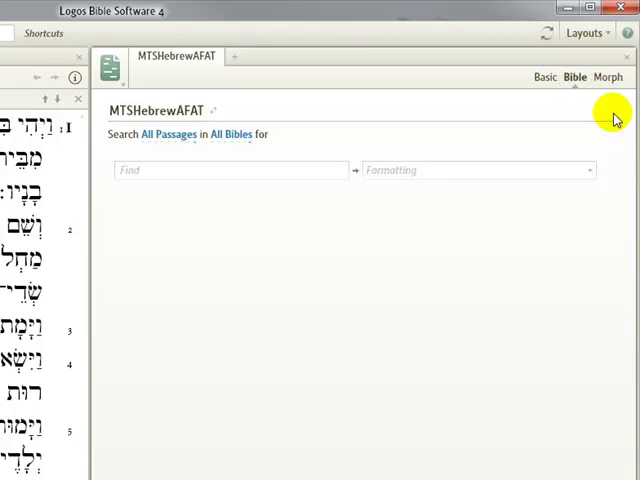
- Switch the filter to a Morph search of AFAT using Andersen-Forbes Hebrew Morphology
click(608, 77)
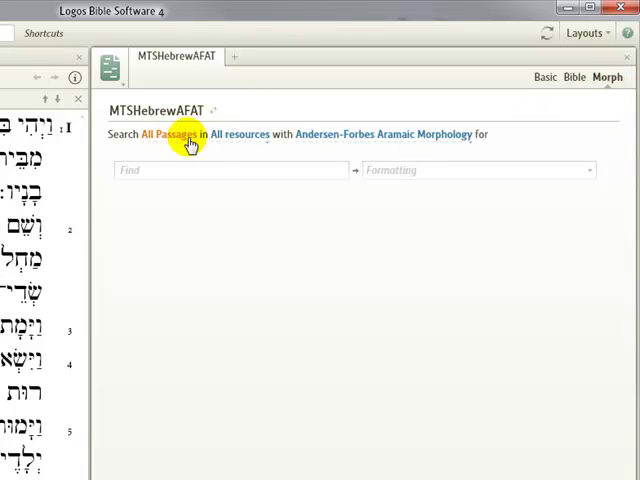
click(240, 134)
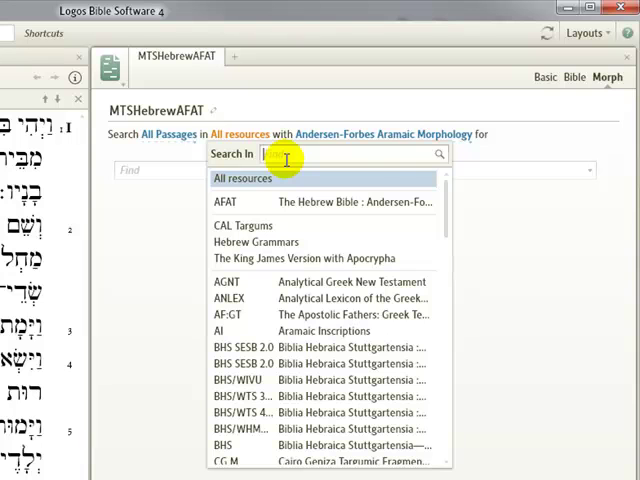
text(AFA)
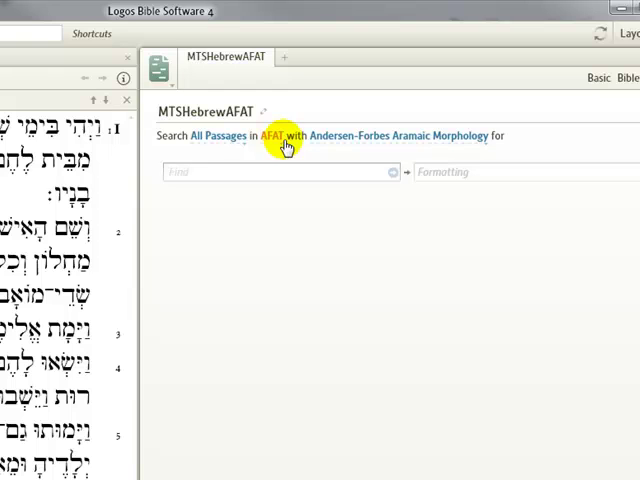
mouse_move(370, 145)
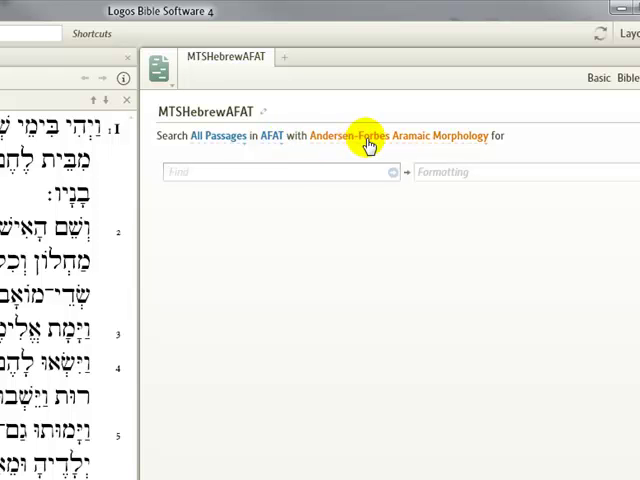
mouse_move(415, 146)
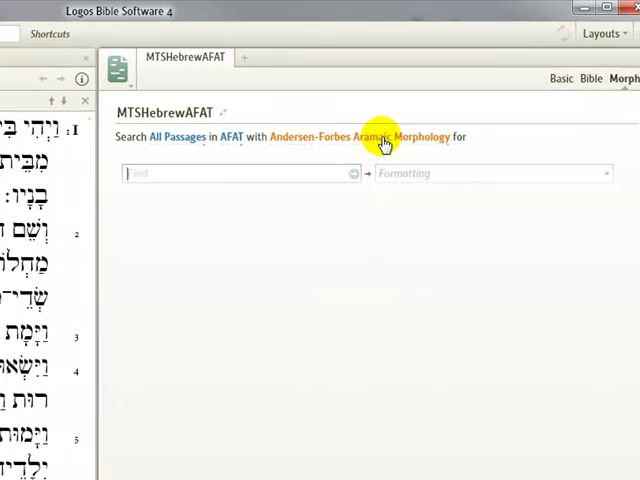
click(384, 137)
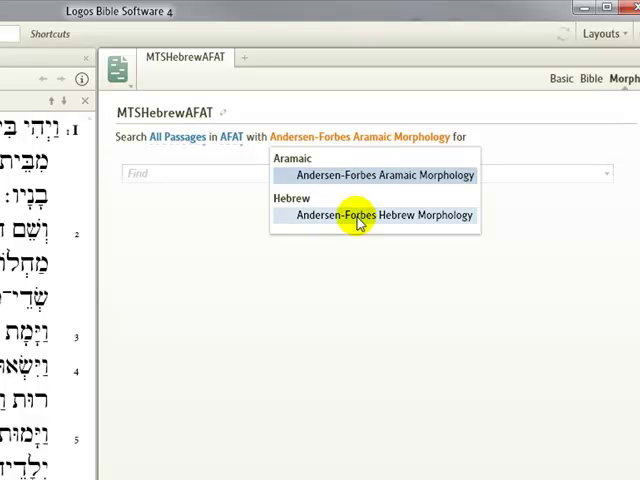
click(384, 215)
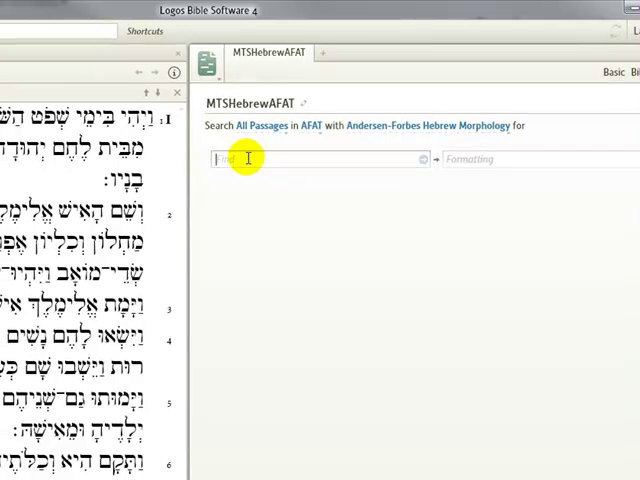
- Build the first rule @V??[aT] for infinitive absolute and infinitive construct verbs
text(@)
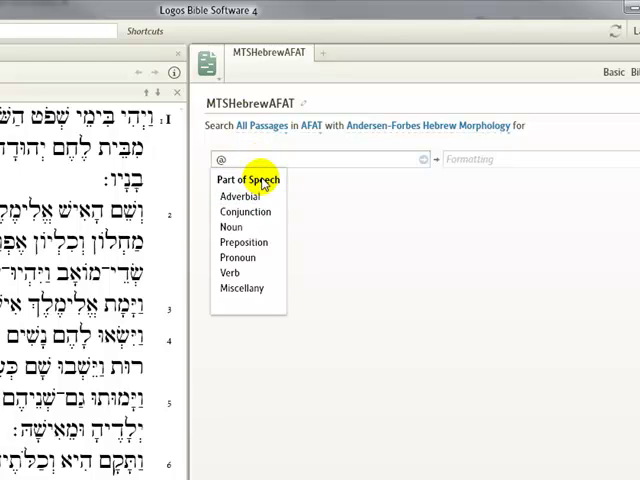
mouse_move(237, 257)
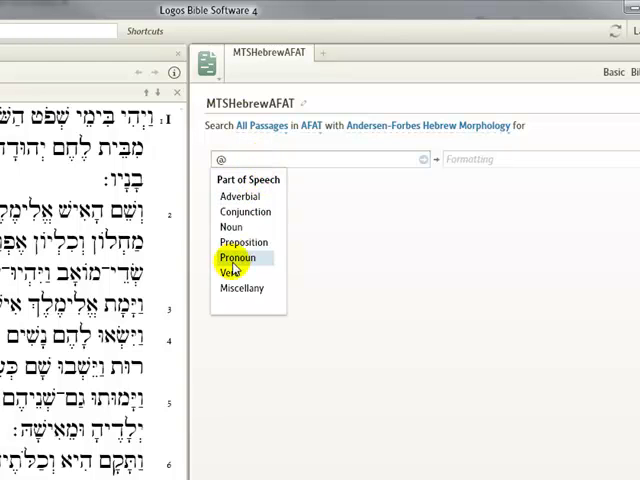
click(228, 272)
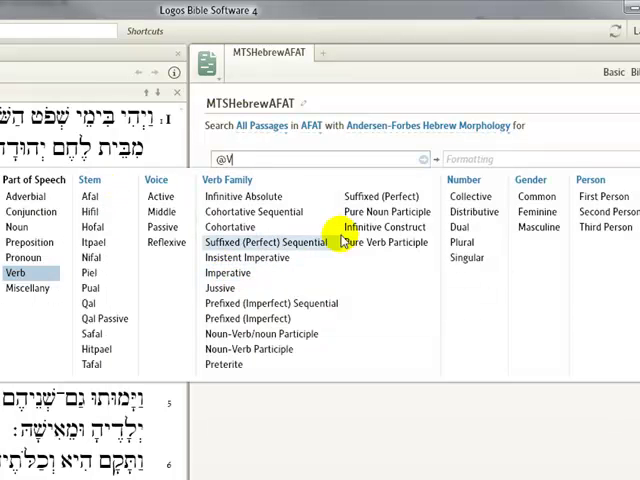
mouse_move(617, 318)
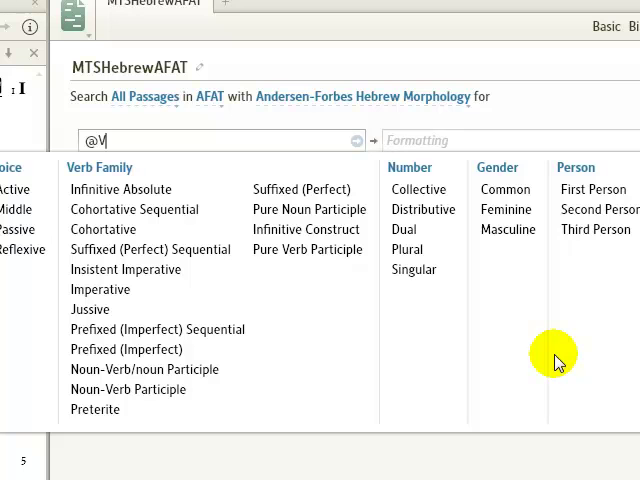
mouse_move(568, 363)
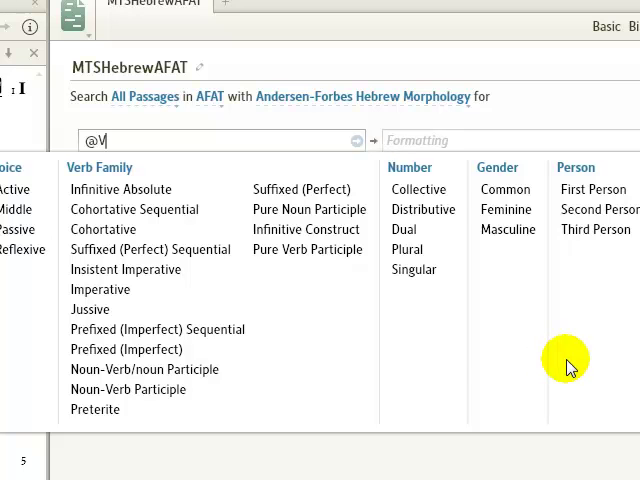
mouse_move(120, 189)
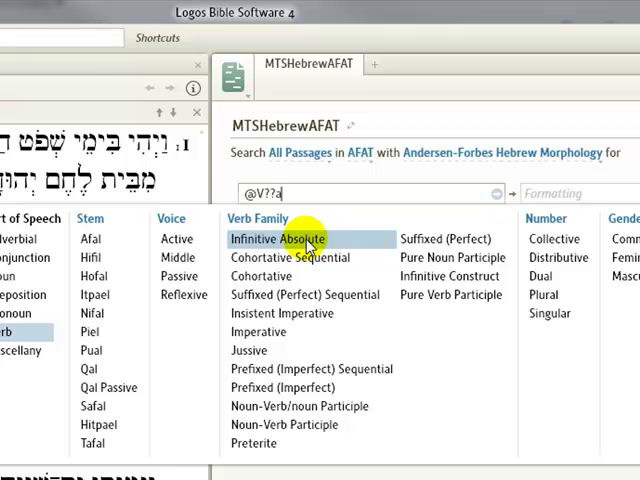
click(449, 276)
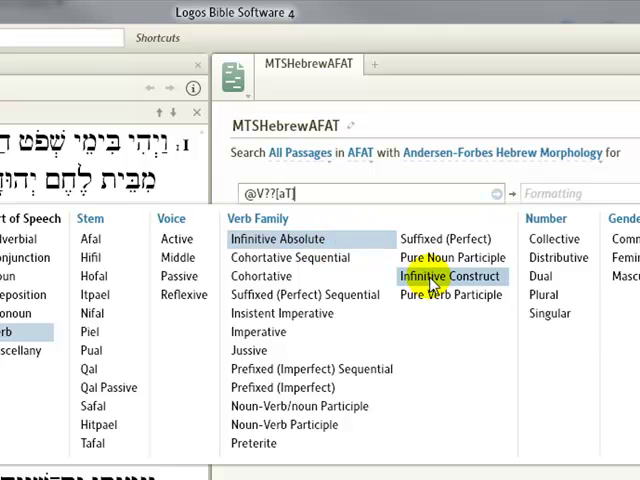
scroll(down, 3)
text(])
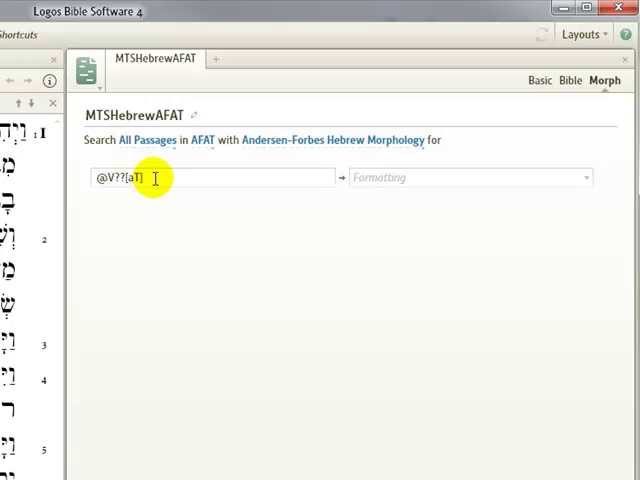
click(580, 177)
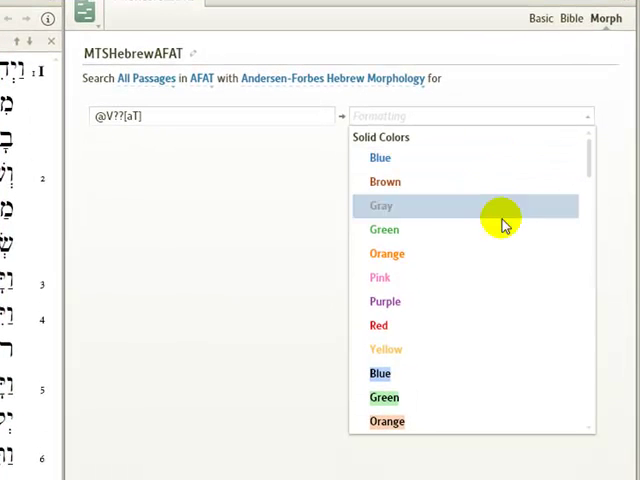
- Colour the @V??[aT] rule purple and add a blue @V??[cm] verb rule
click(385, 301)
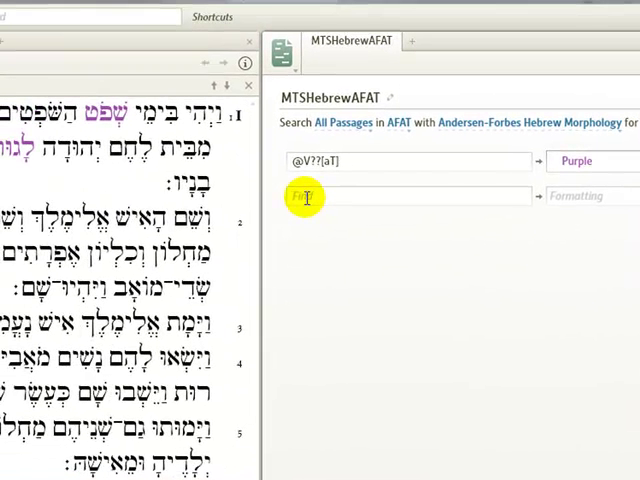
click(400, 195)
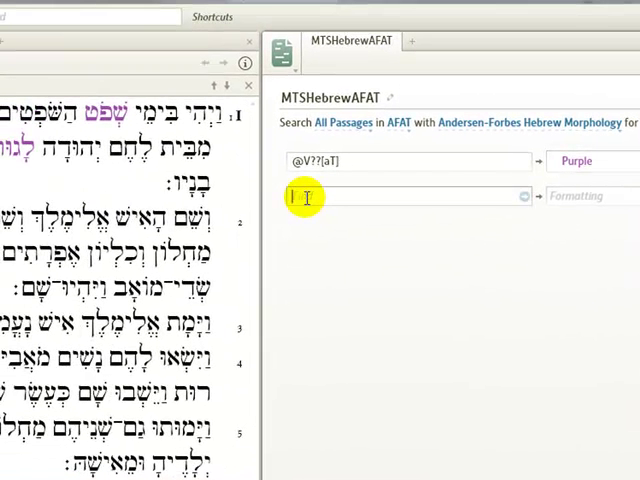
text(@)
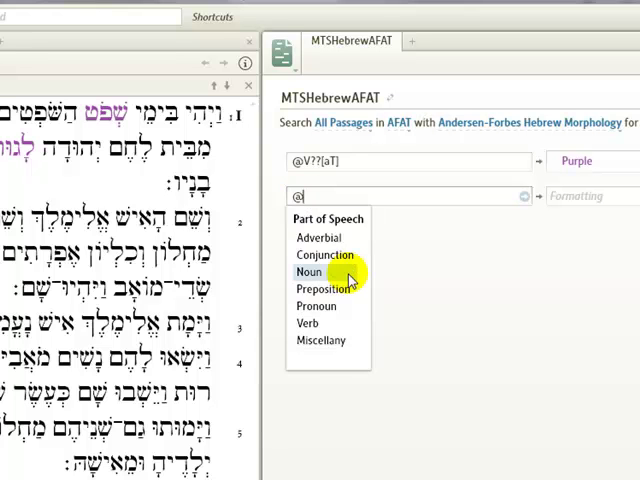
click(308, 322)
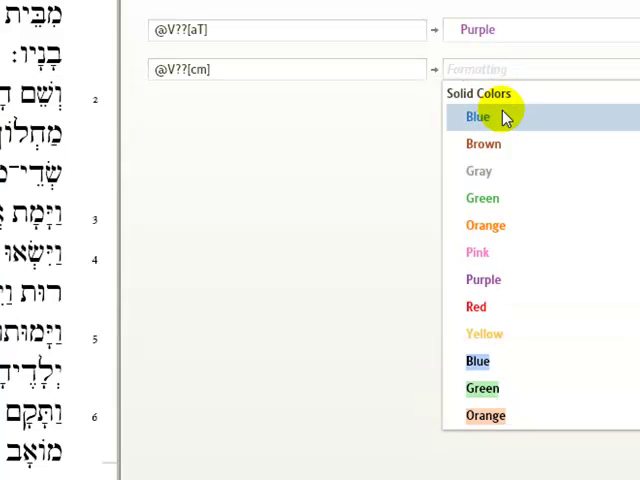
click(477, 116)
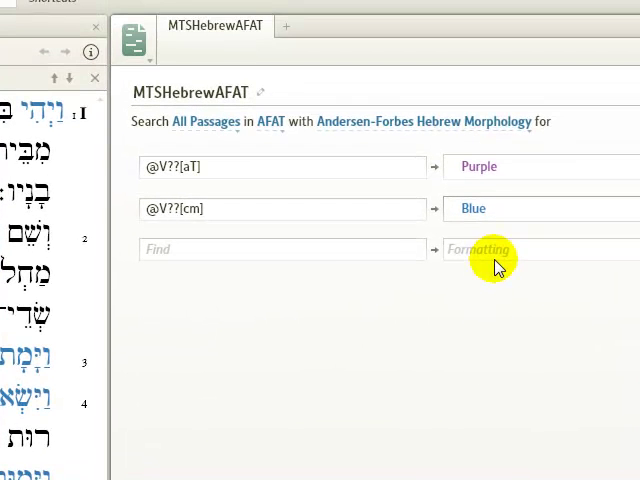
- Add a yellow @V??[CJMP] rule for Cohortative, Jussive, Prefixed (Imperfect) and Preterite verbs
click(282, 249)
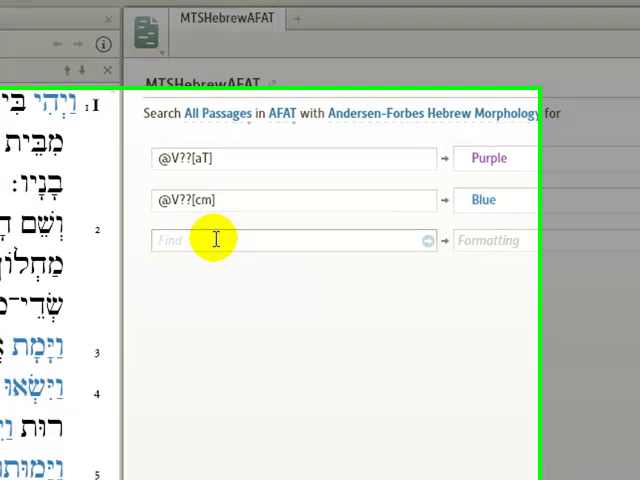
text(@V??C)
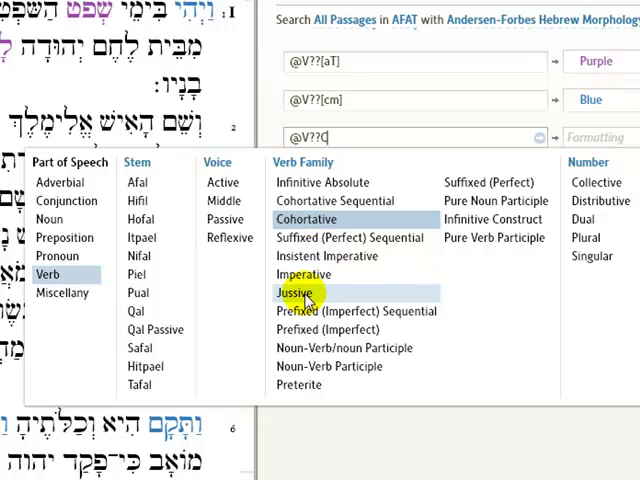
click(333, 330)
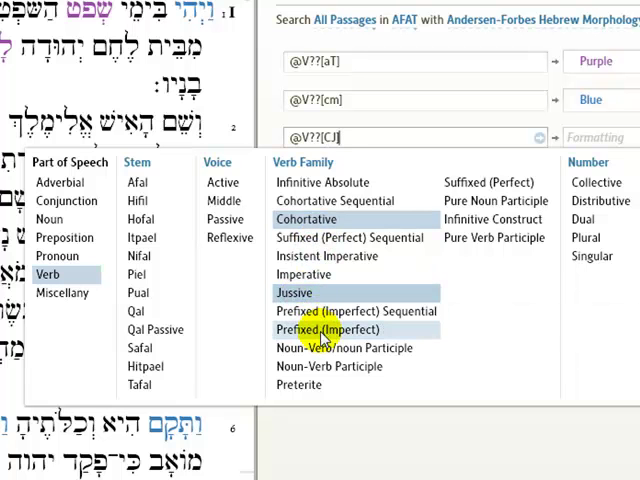
text(M)
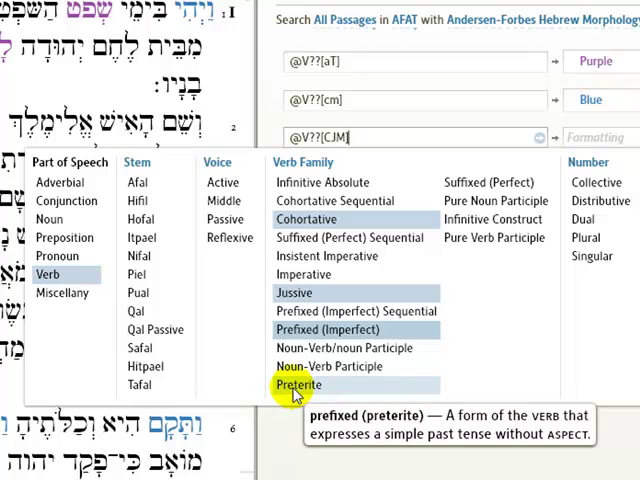
click(297, 384)
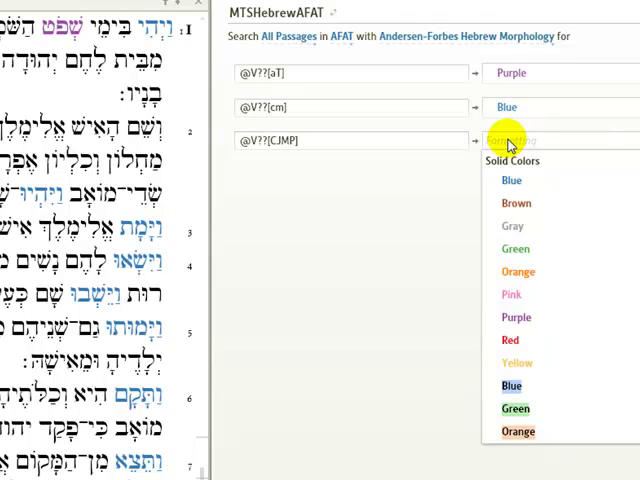
click(517, 362)
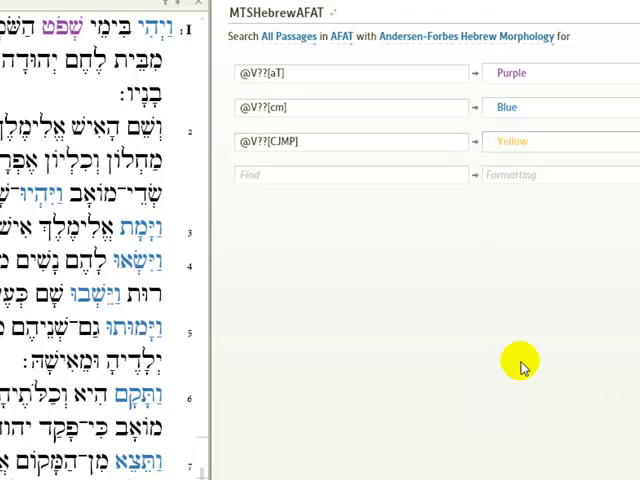
- Add a red @V??[fs] rule for Suffixed (Perfect) and Suffixed (Perfect) Sequential verbs
click(350, 174)
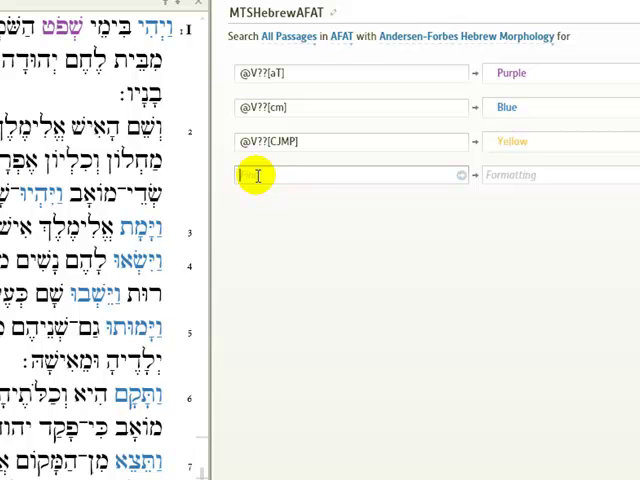
text(@)
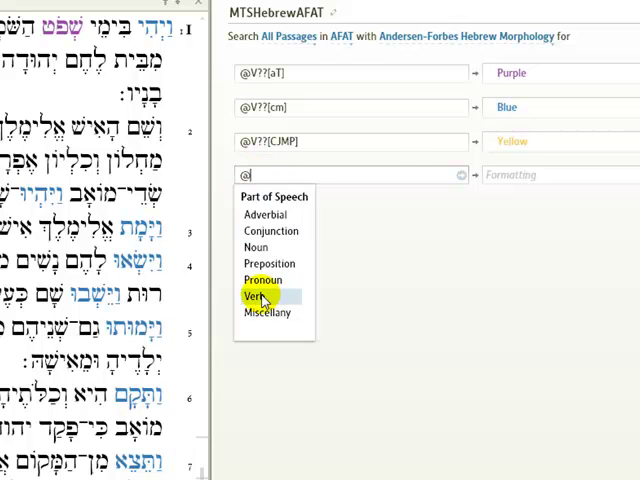
click(255, 296)
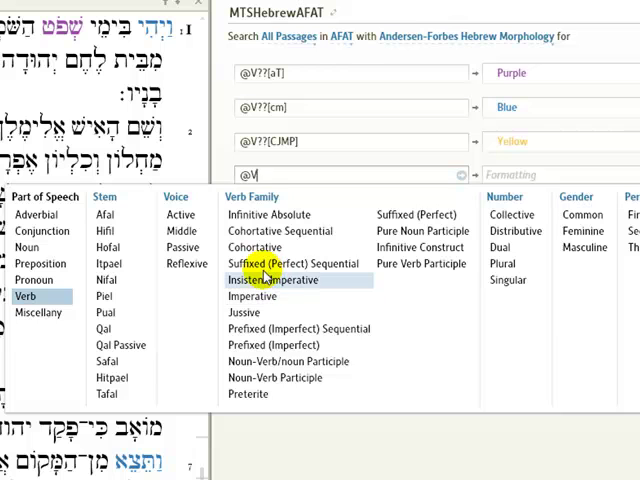
click(298, 263)
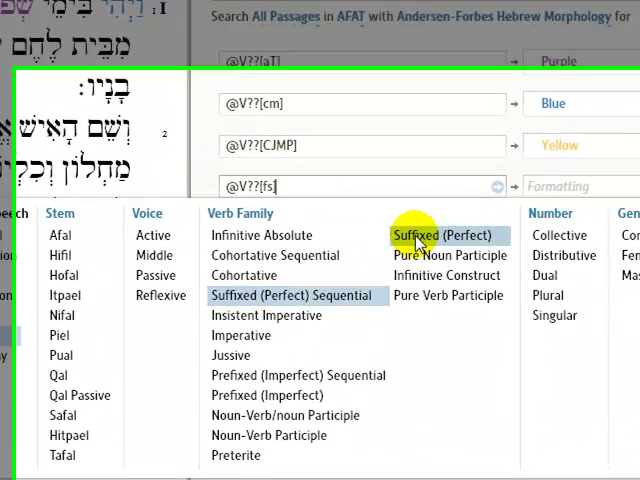
click(443, 235)
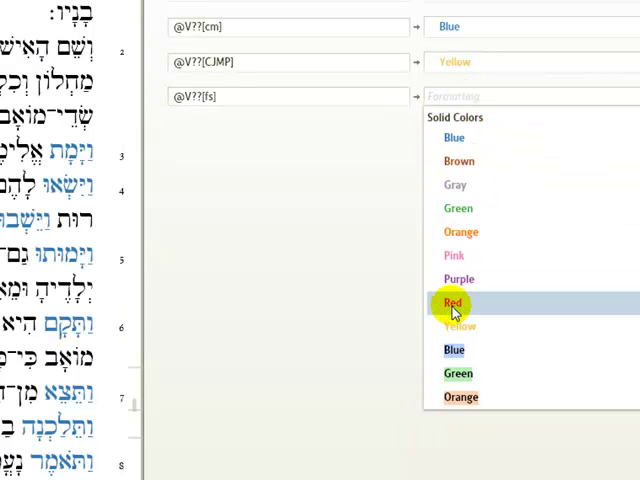
click(453, 303)
text(@)
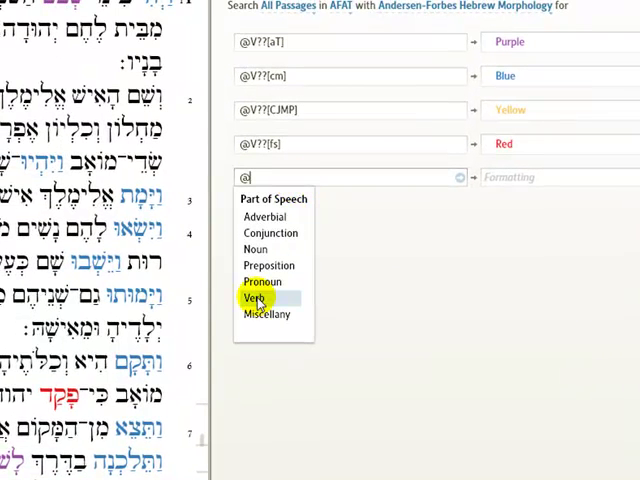
- Add a pink @V??[il] rule for Imperative and Insistent Imperative verbs
click(253, 298)
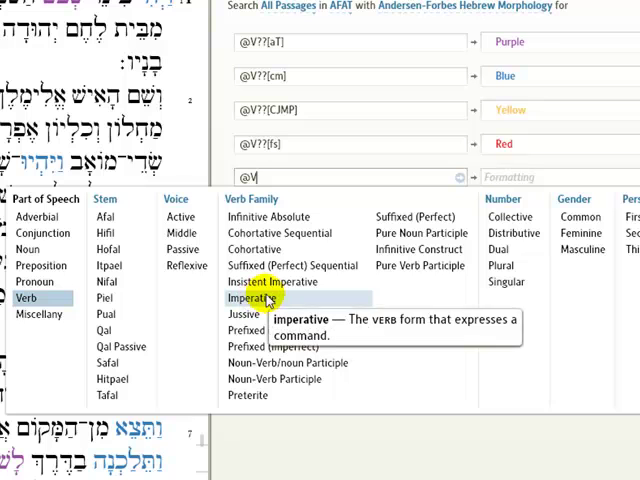
mouse_move(263, 282)
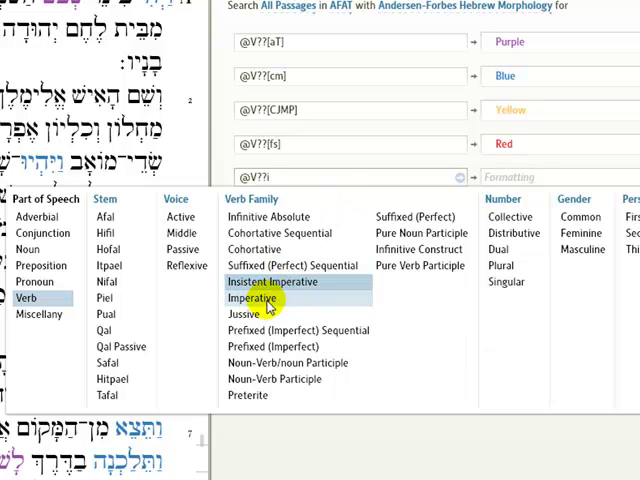
click(256, 298)
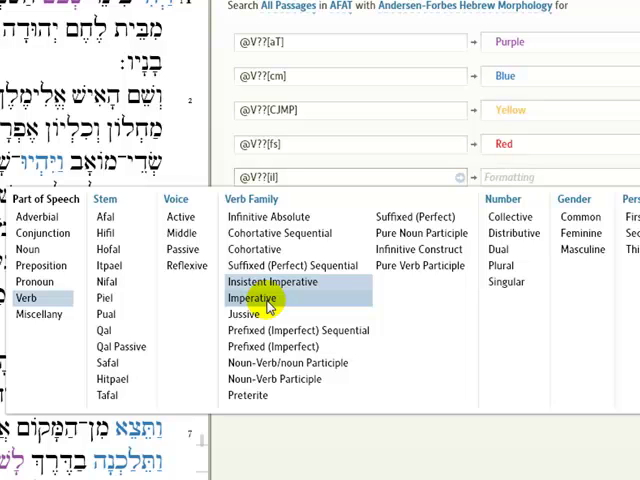
click(510, 177)
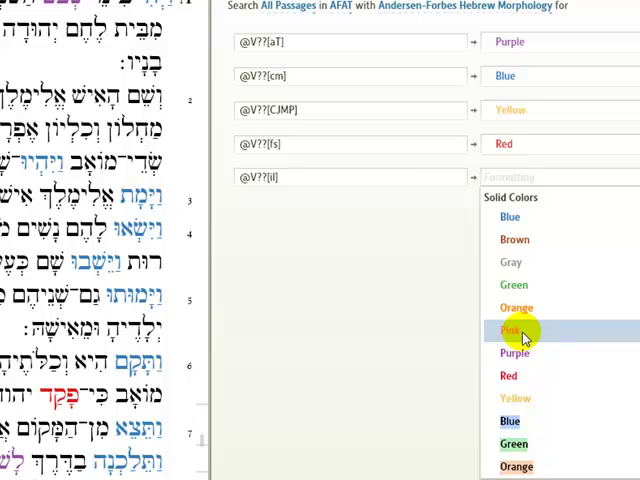
click(512, 330)
text(@V)
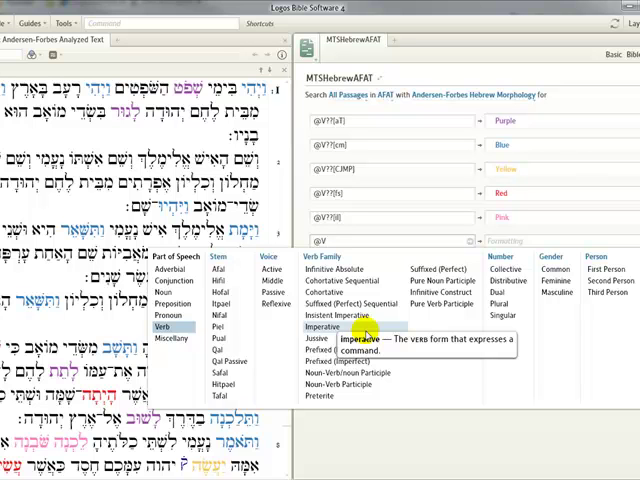
mouse_move(328, 387)
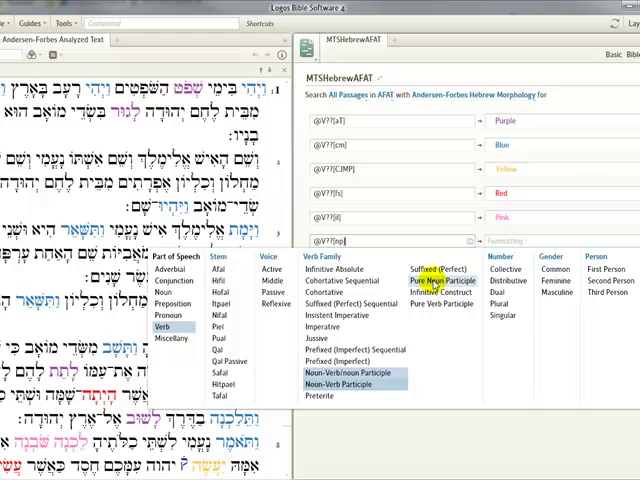
- Add Pure Noun Participle to the @V??[nptv] rule and set its colour
click(438, 304)
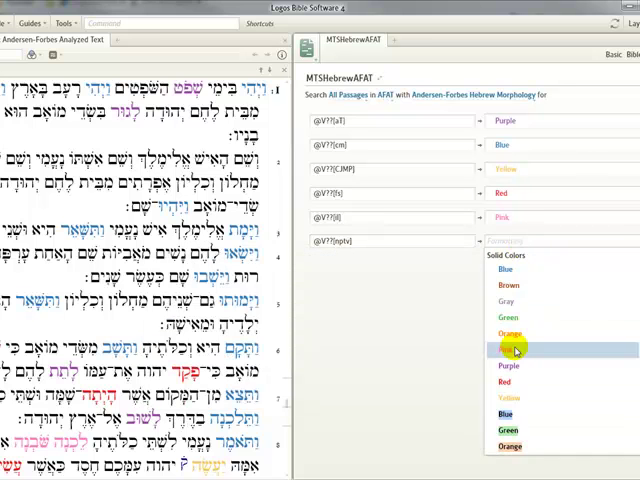
click(509, 430)
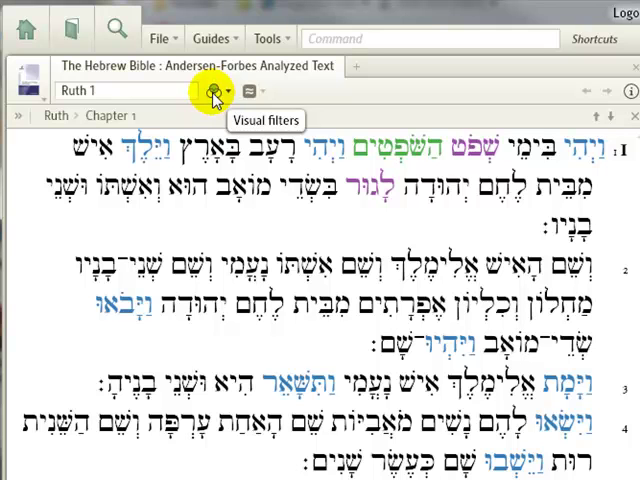
- Open the Visual filters menu on the Andersen-Forbes text panel
click(211, 97)
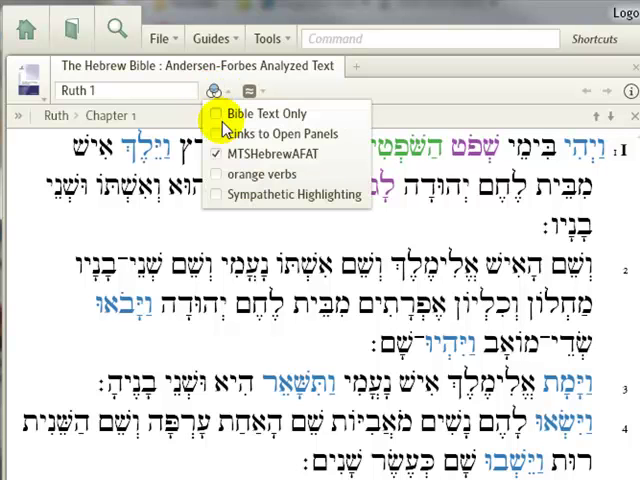